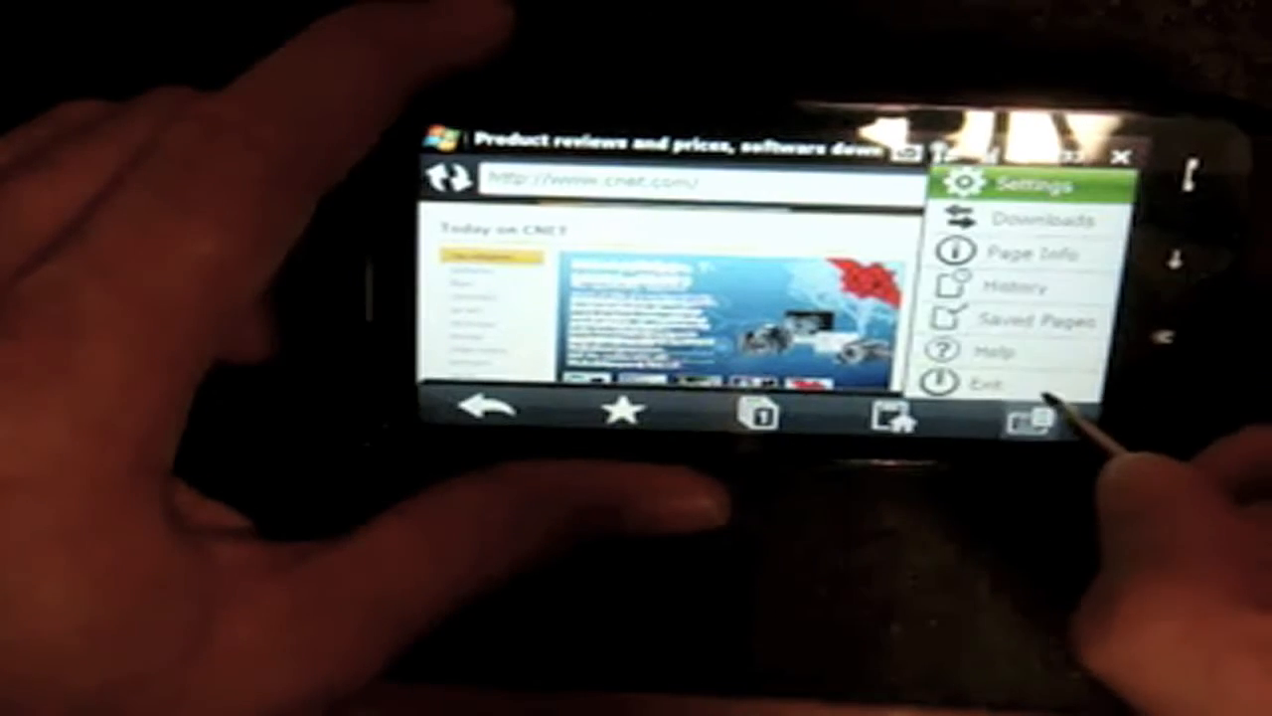
Step: Exit the web browser and launch YouTube from the Programs list
click(990, 382)
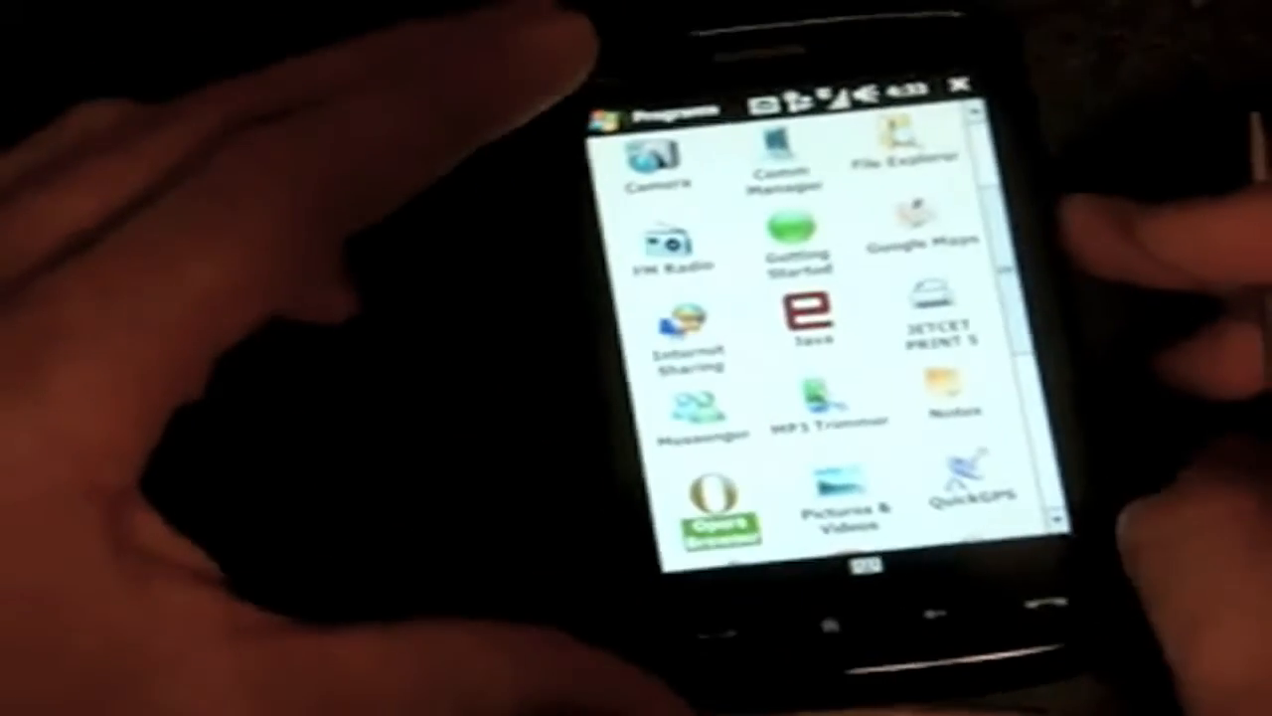
scroll(down, 3)
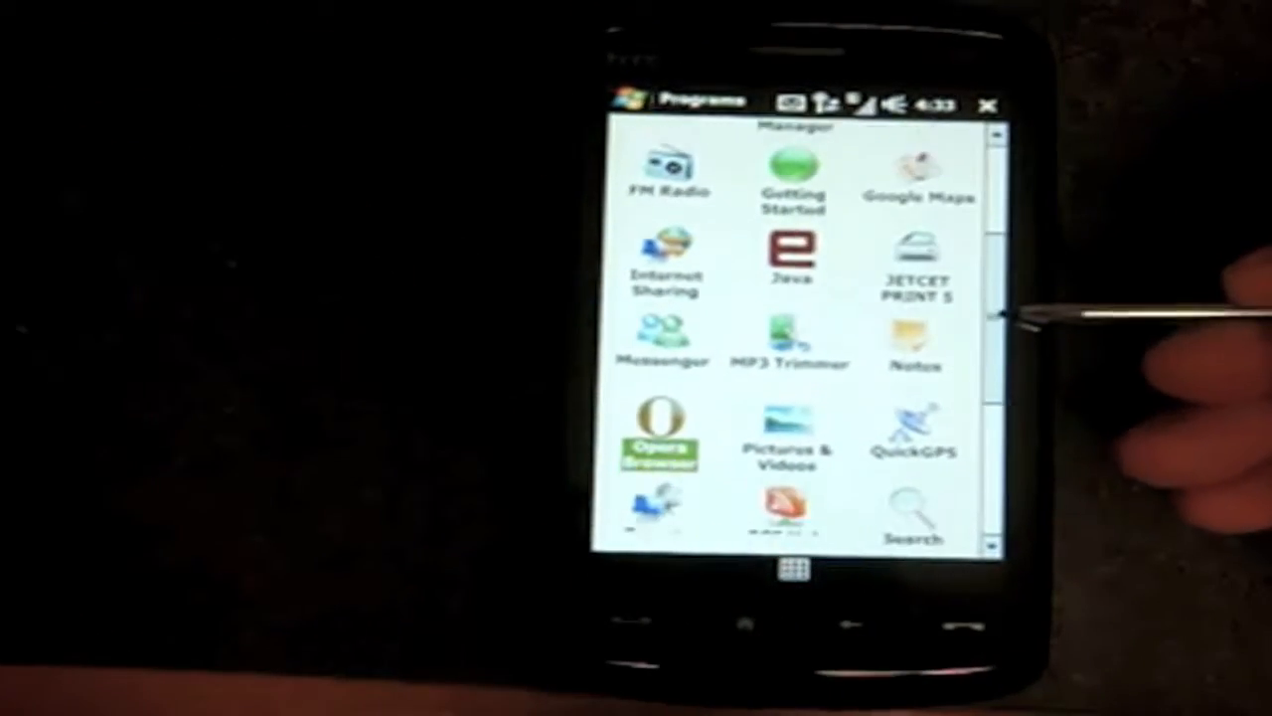
scroll(down, 3)
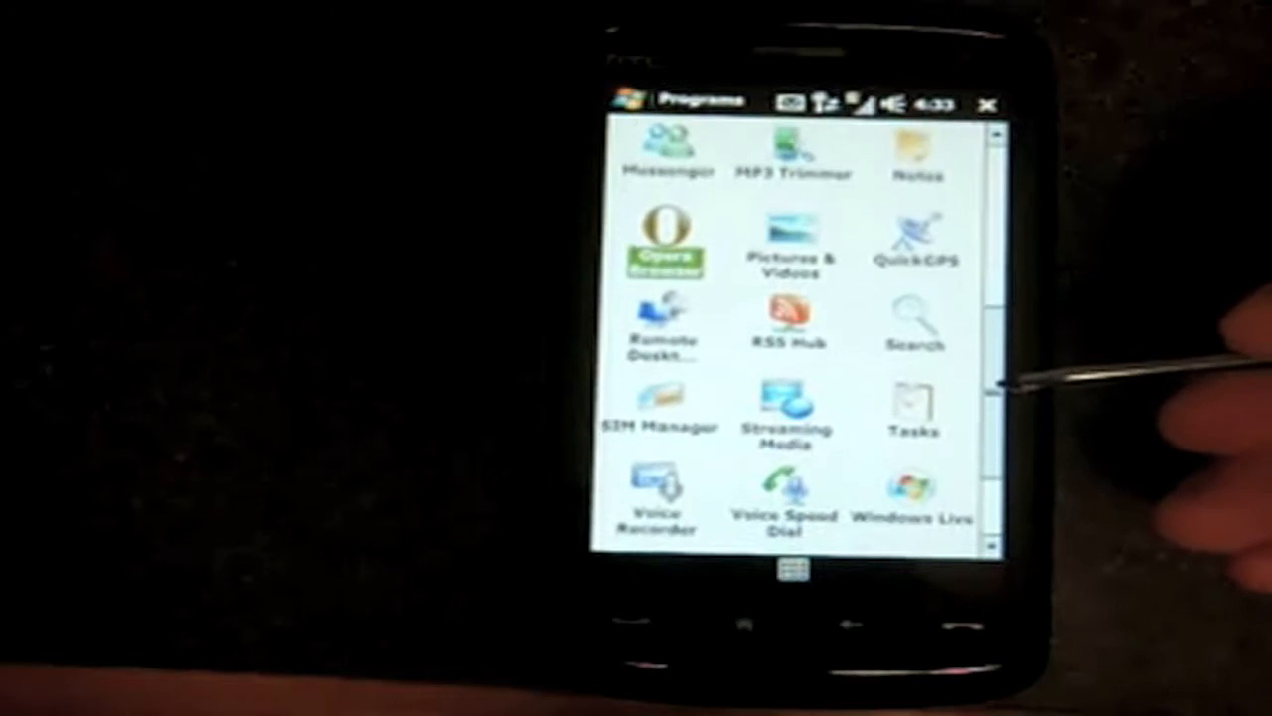
scroll(down, 3)
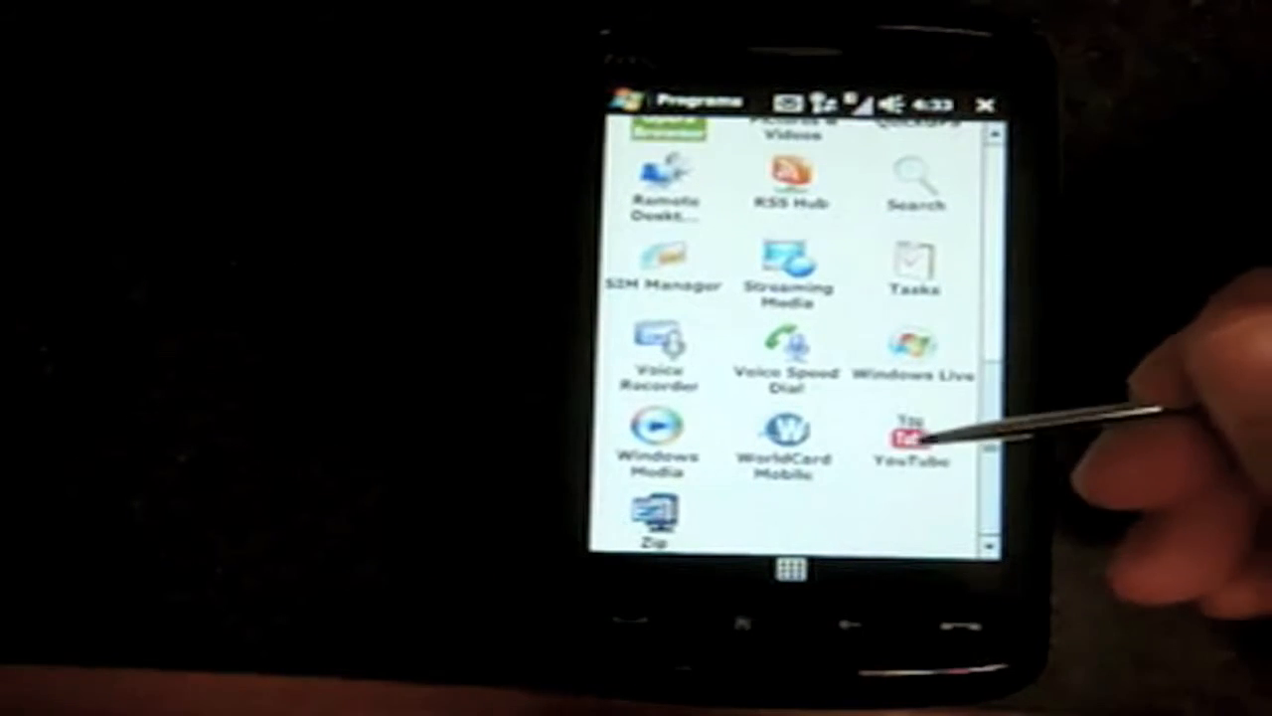
click(912, 437)
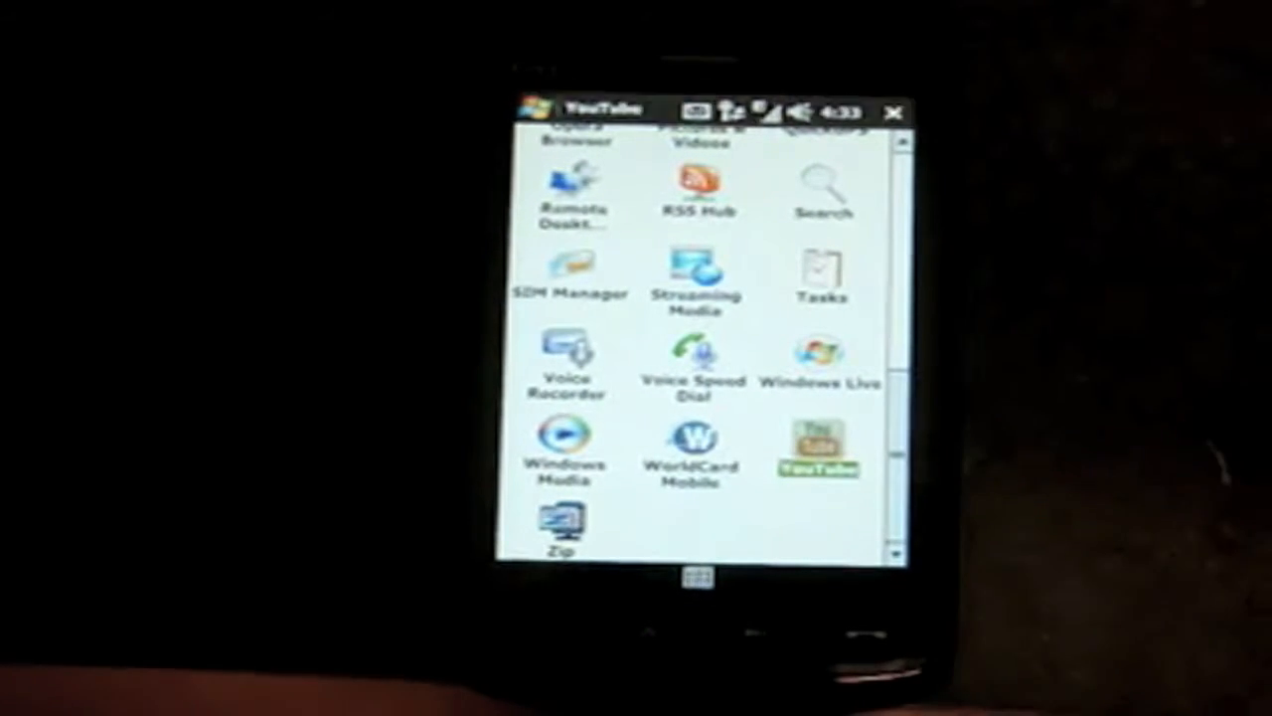
Step: Choose category 14 Science & Technology in the Program Guide to load its most viewed videos
click(819, 447)
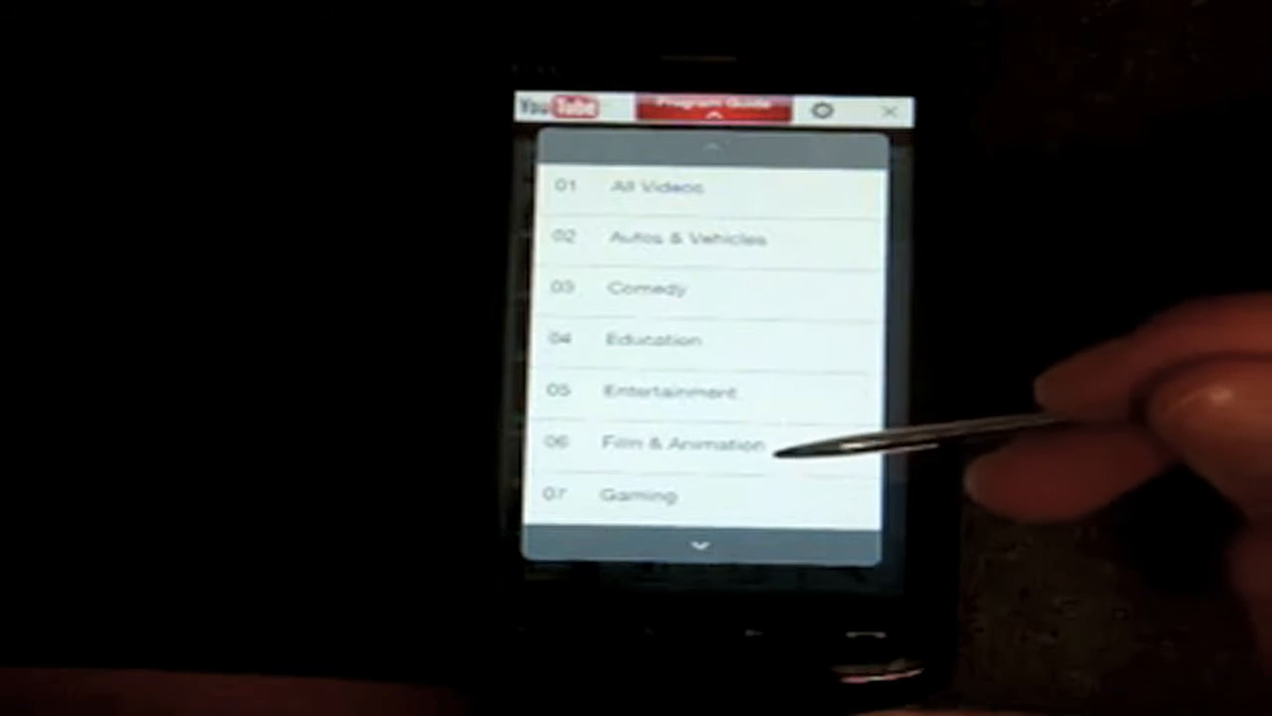
scroll(down, 3)
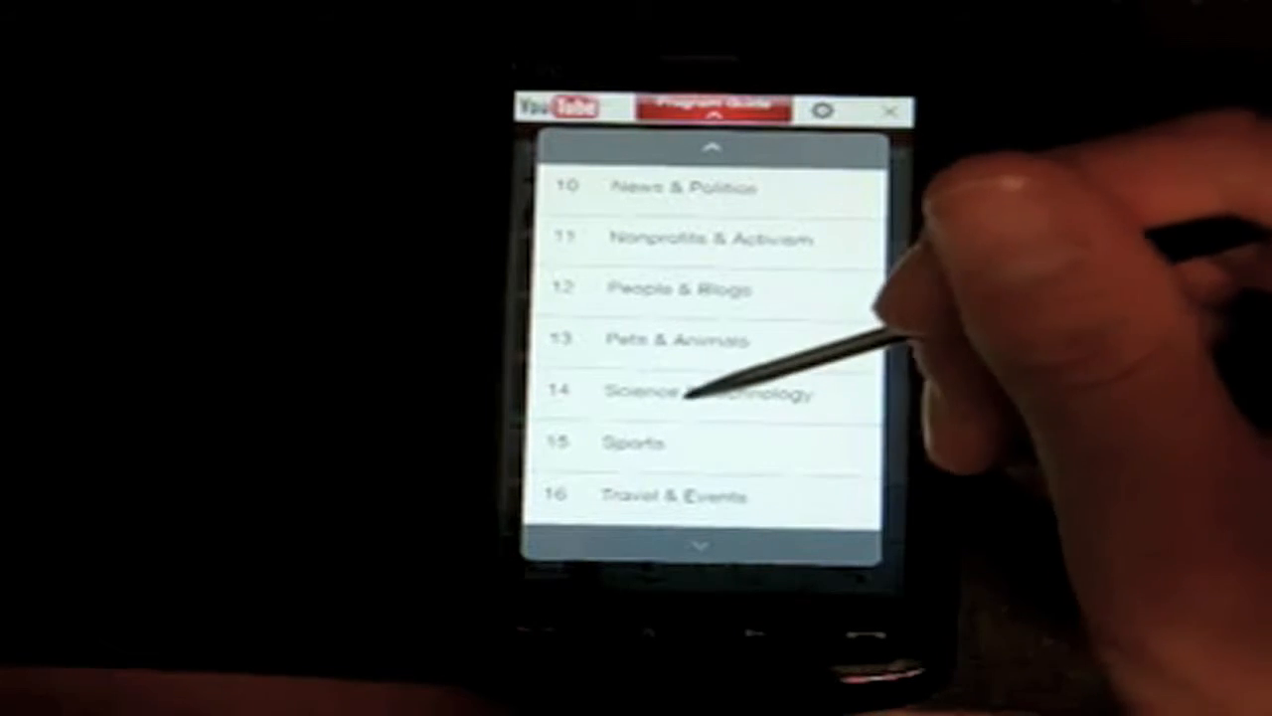
click(696, 389)
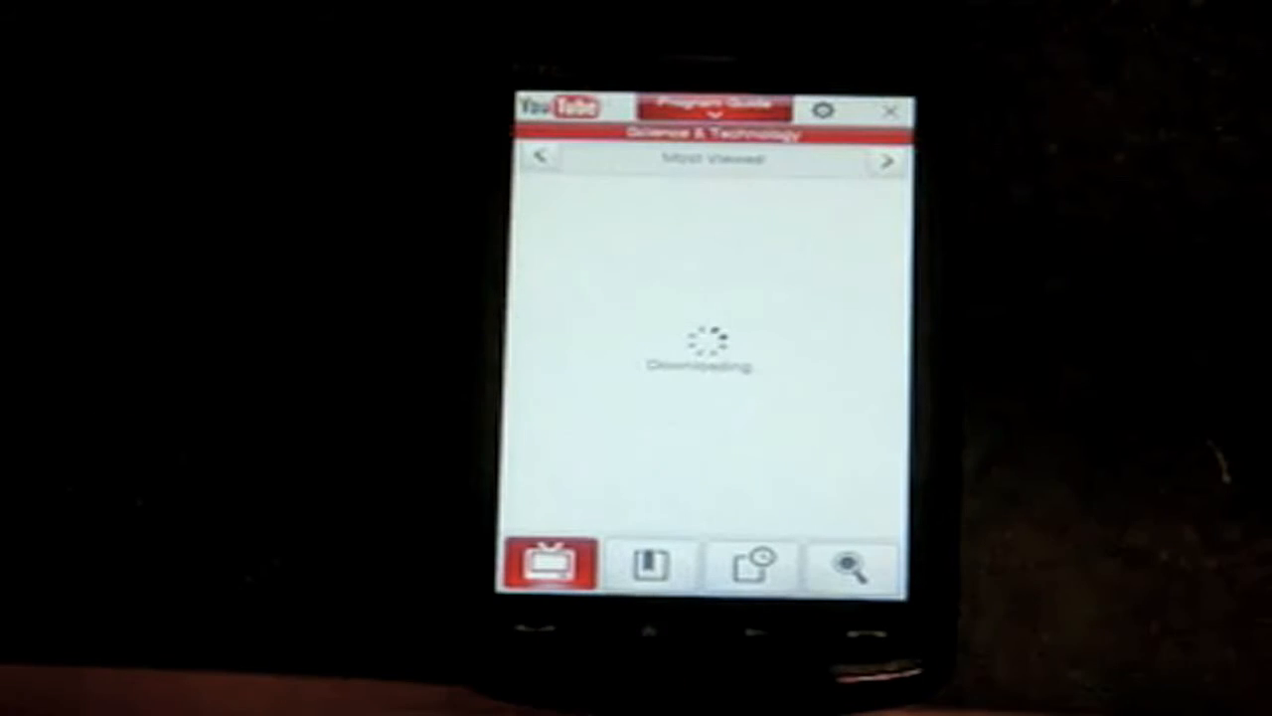